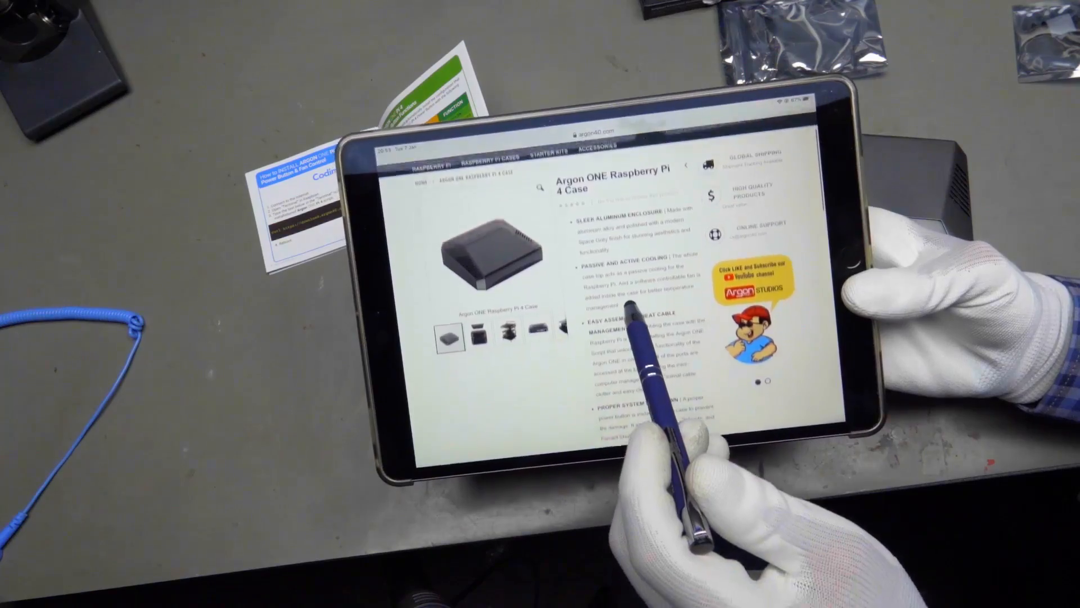
scroll(down, 3)
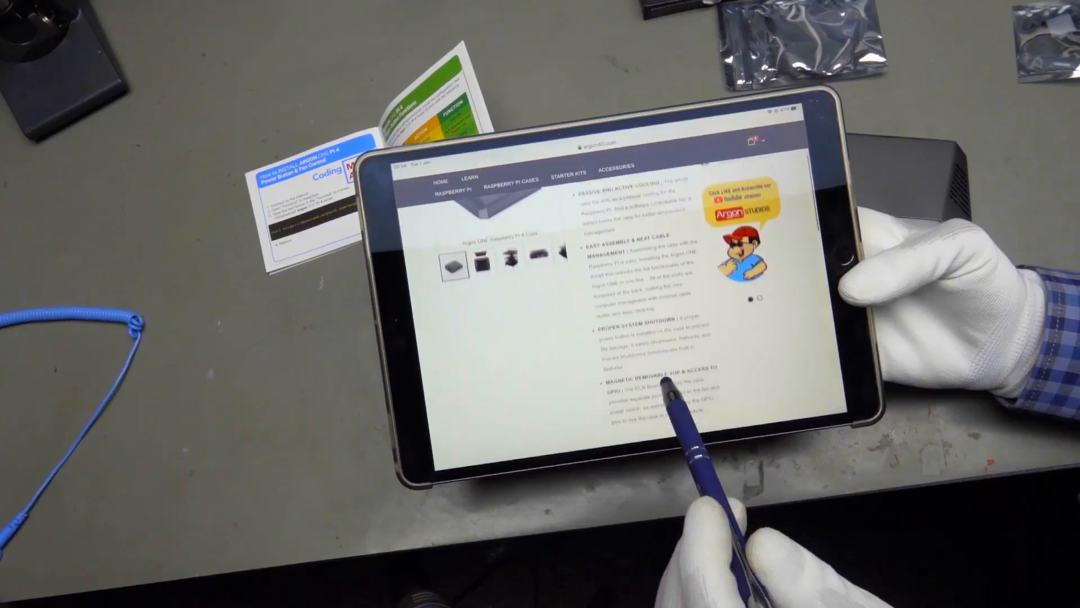
scroll(down, 3)
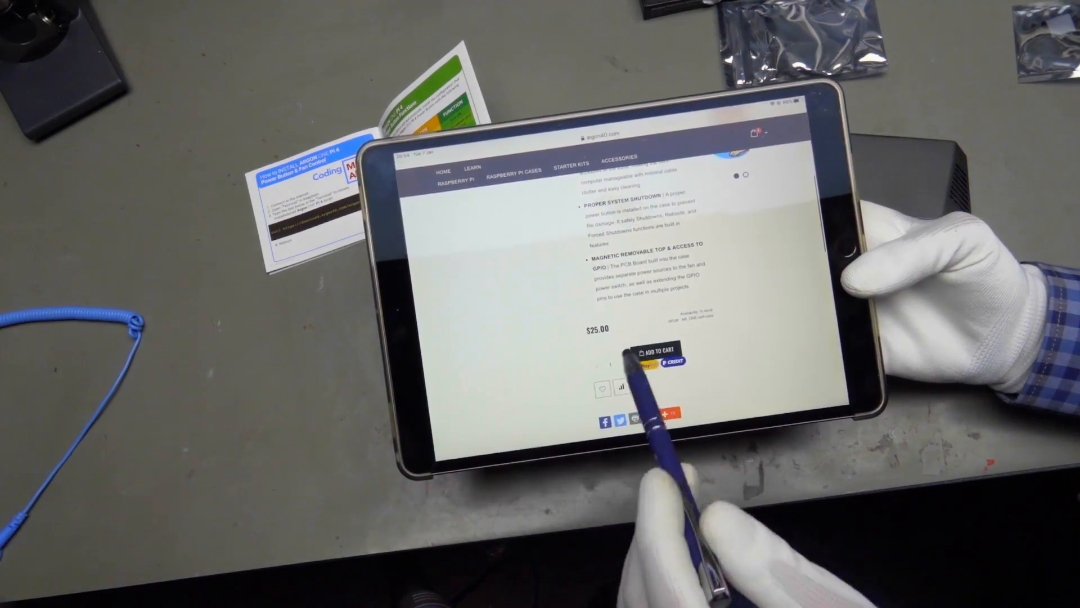